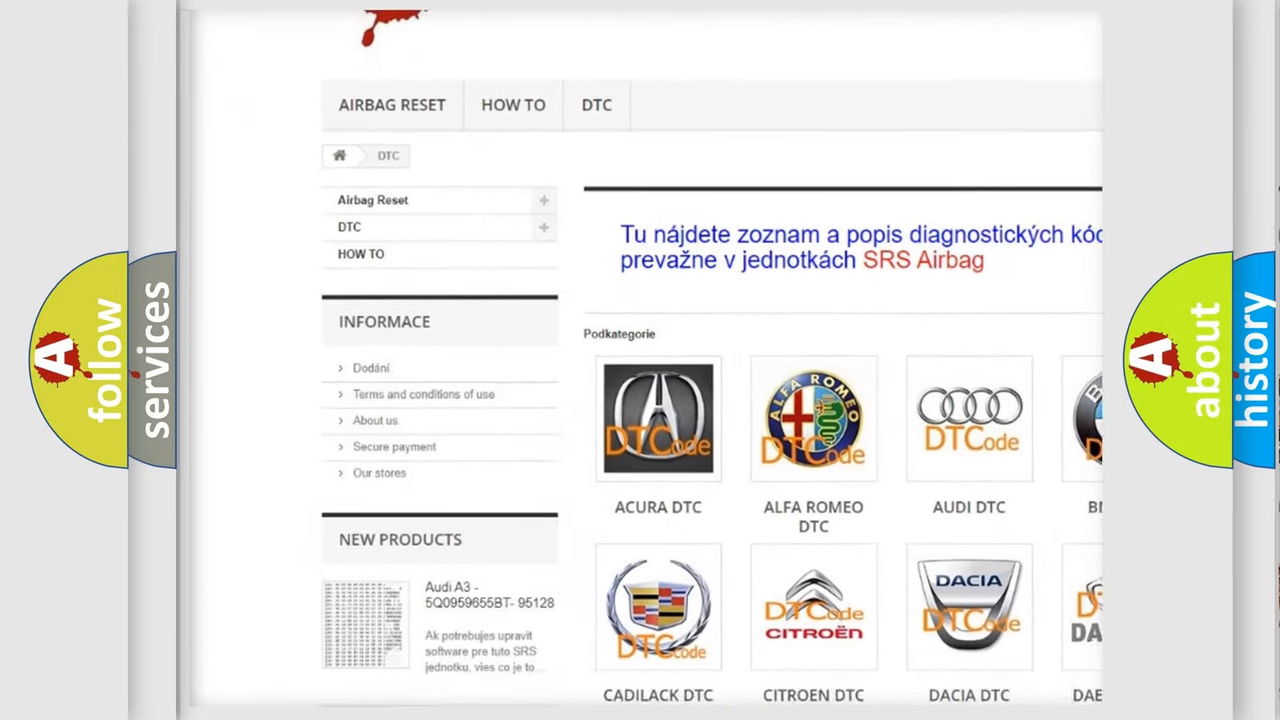
- Scroll the DTC category page down to the Saturn DTC tile and highlight it
{"action": "scroll", "scroll_direction": "down", "scroll_amount": 3}
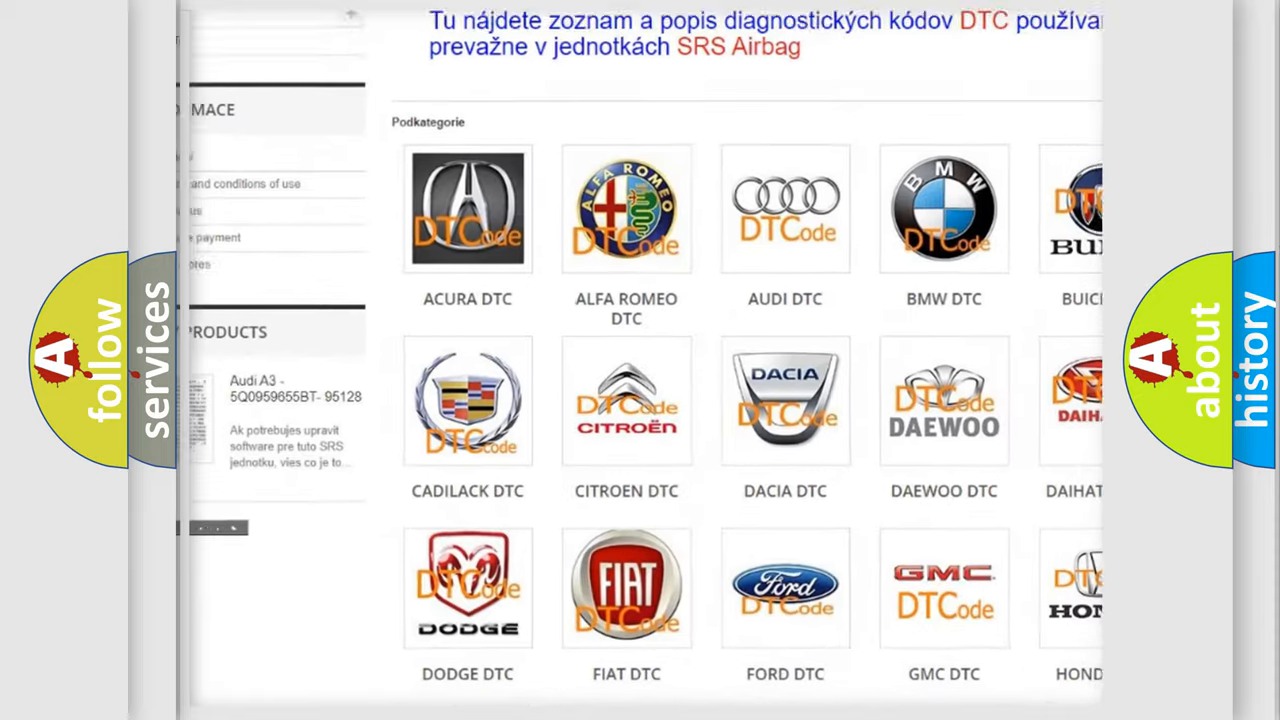
{"action": "scroll", "scroll_direction": "down", "scroll_amount": 3}
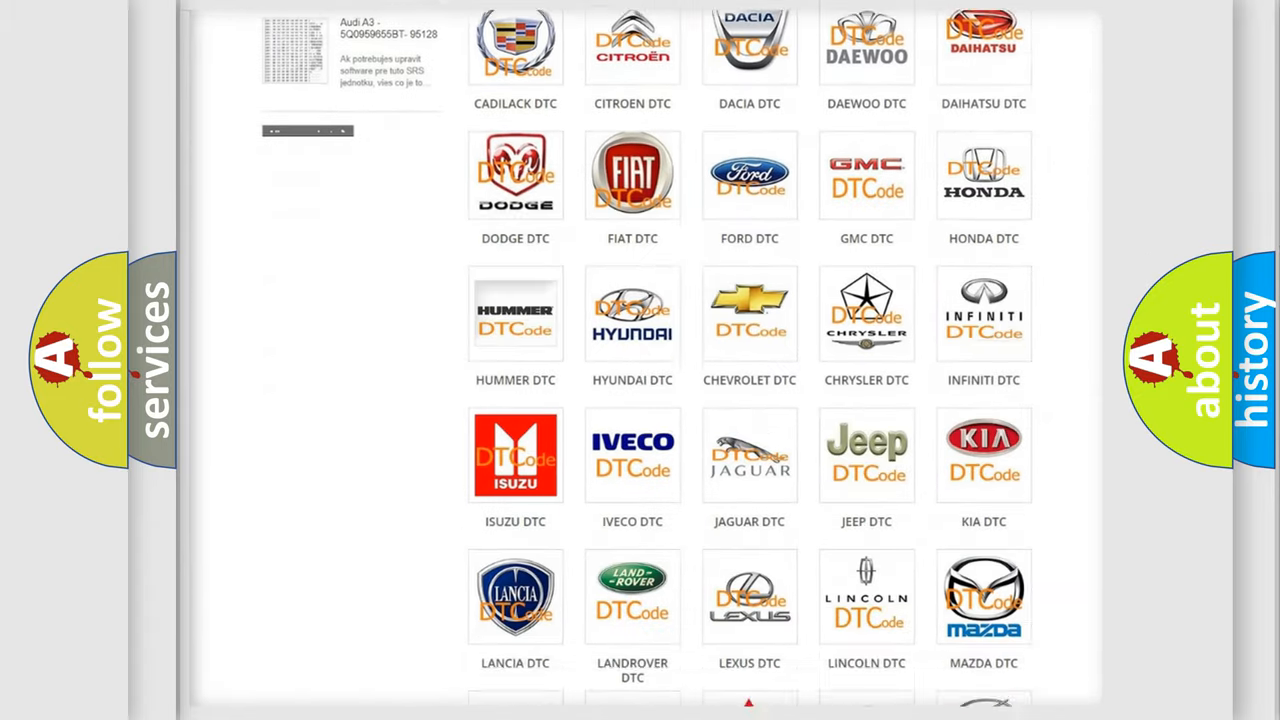
{"action": "scroll", "scroll_direction": "down", "scroll_amount": 3}
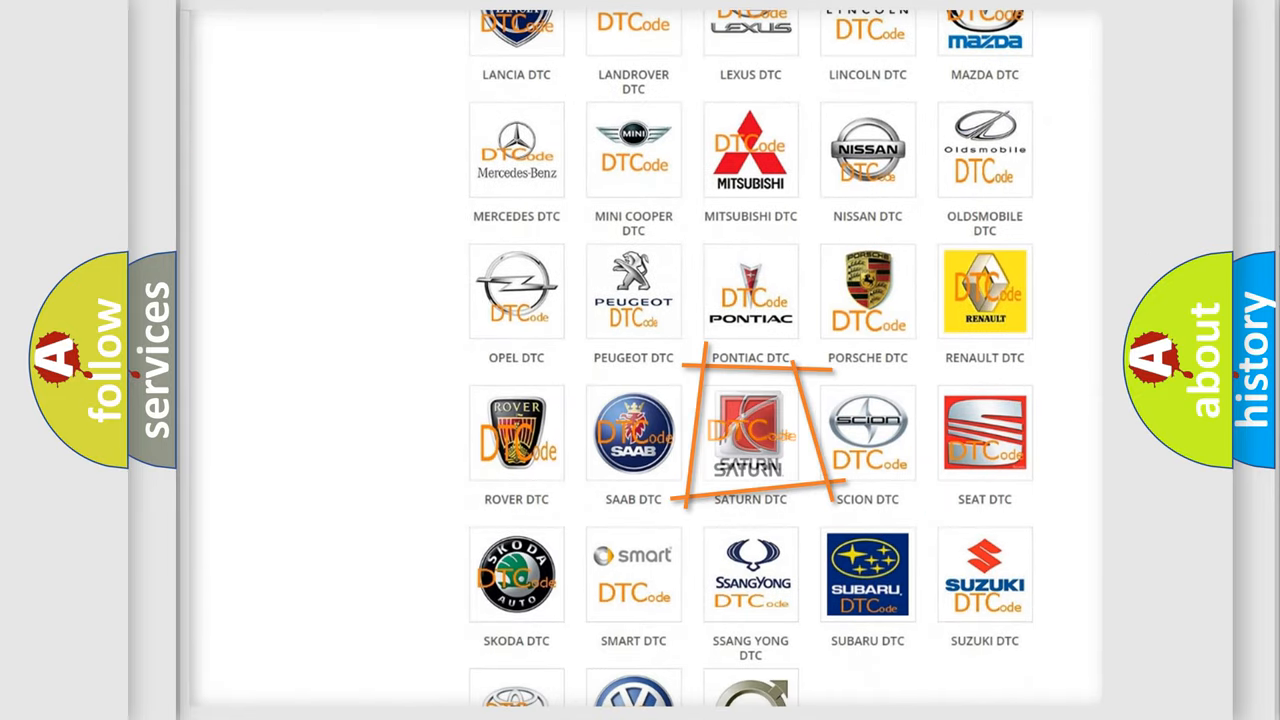
{"action": "left_click", "coordinate": [750, 432]}
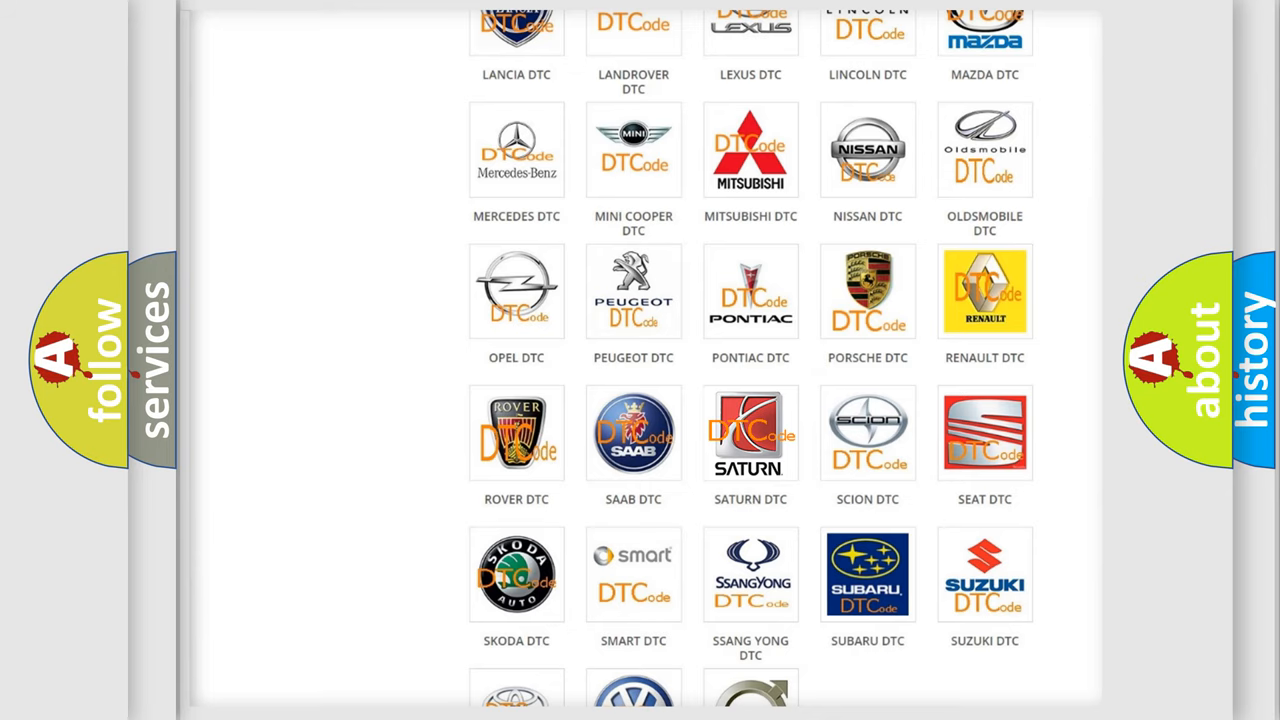